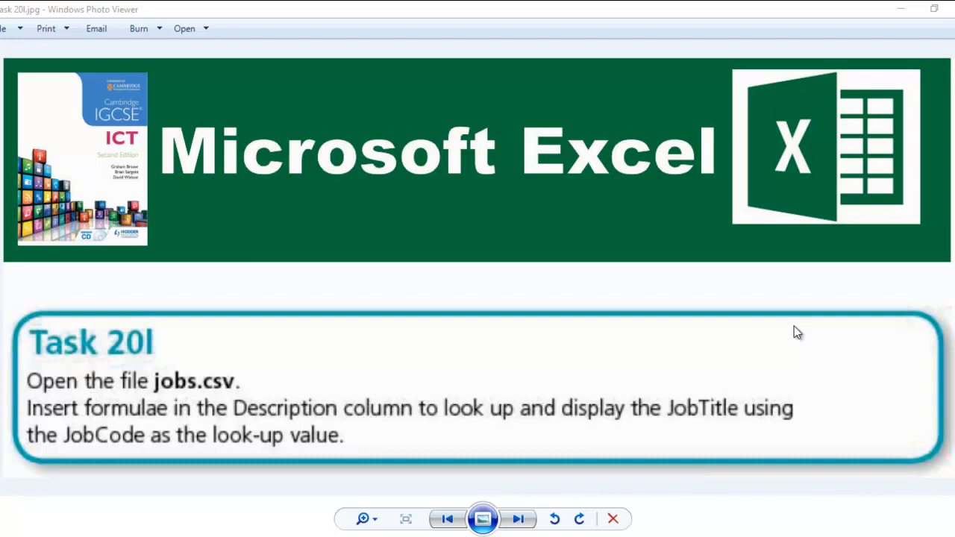
{"action": "mouse_move", "coordinate": [776, 335]}
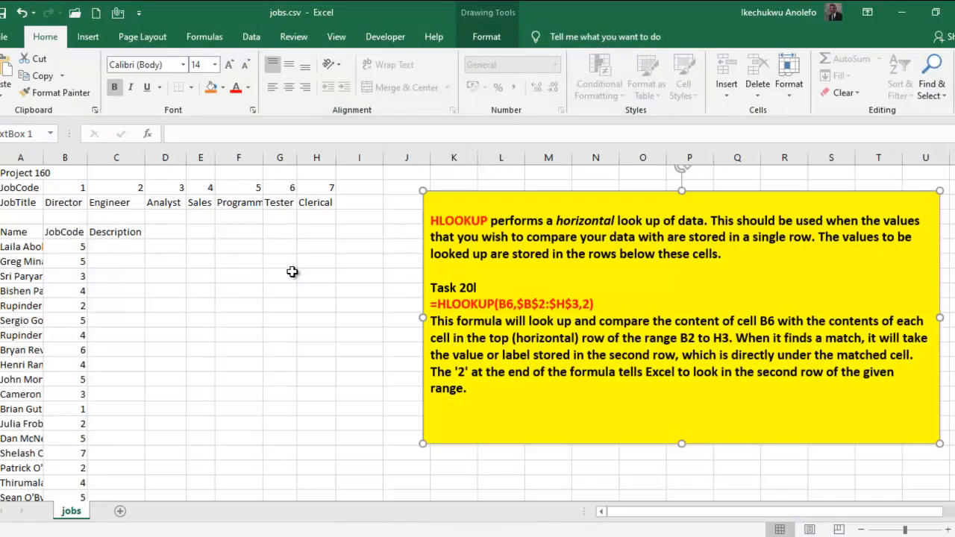
{"action": "mouse_move", "coordinate": [292, 283]}
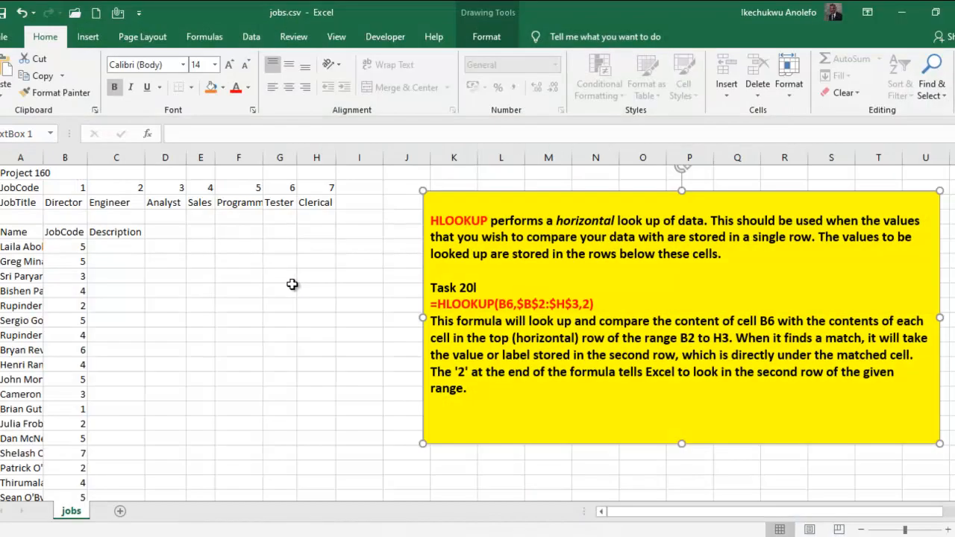
{"action": "mouse_move", "coordinate": [305, 281]}
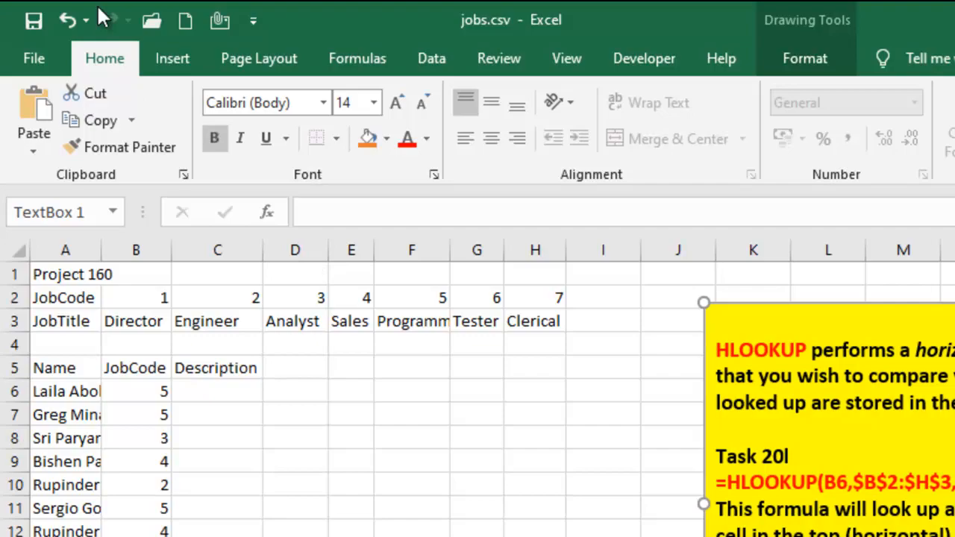
Start Save As and browse to the Exercises Microsoft Excel folder on the Desktop.
{"action": "left_click", "coordinate": [33, 57]}
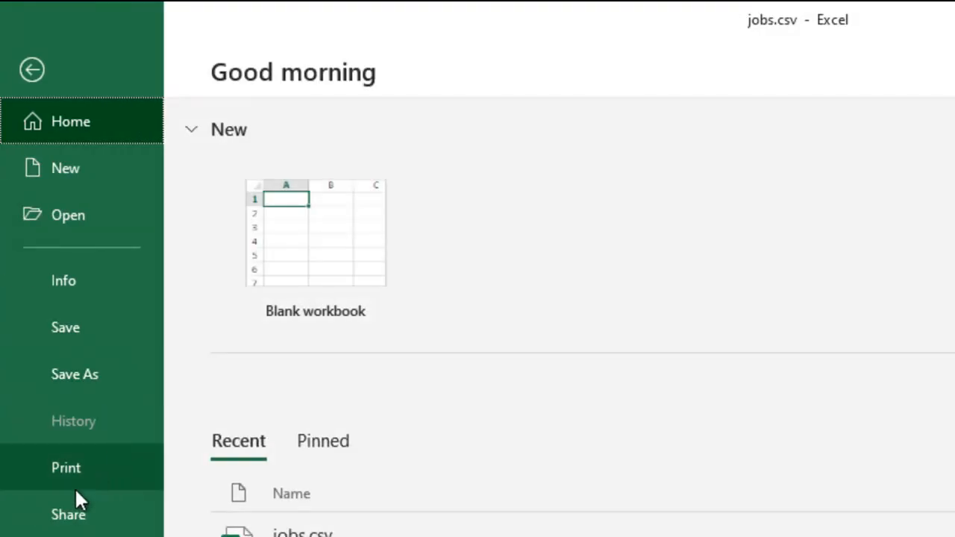
{"action": "left_click", "coordinate": [75, 375]}
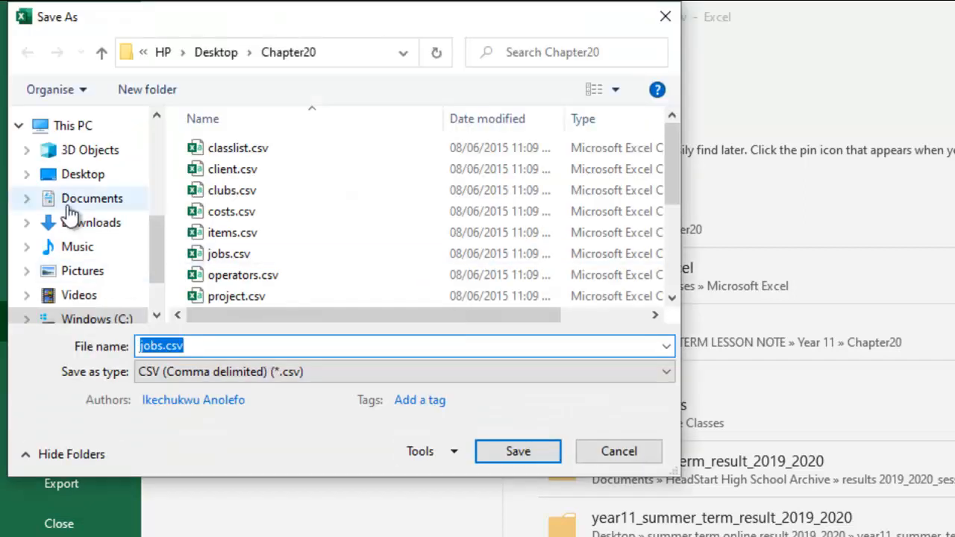
{"action": "left_click", "coordinate": [82, 173]}
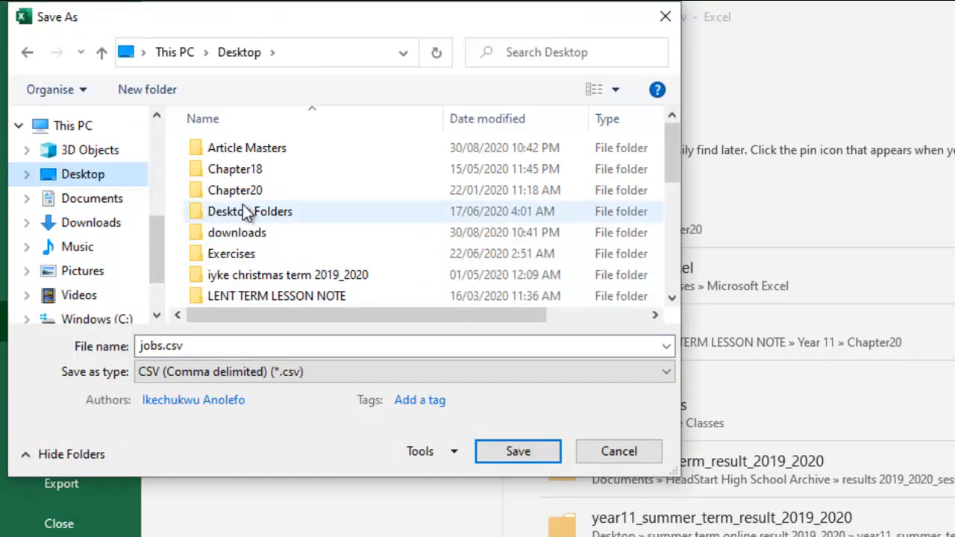
{"action": "double_click", "coordinate": [230, 253]}
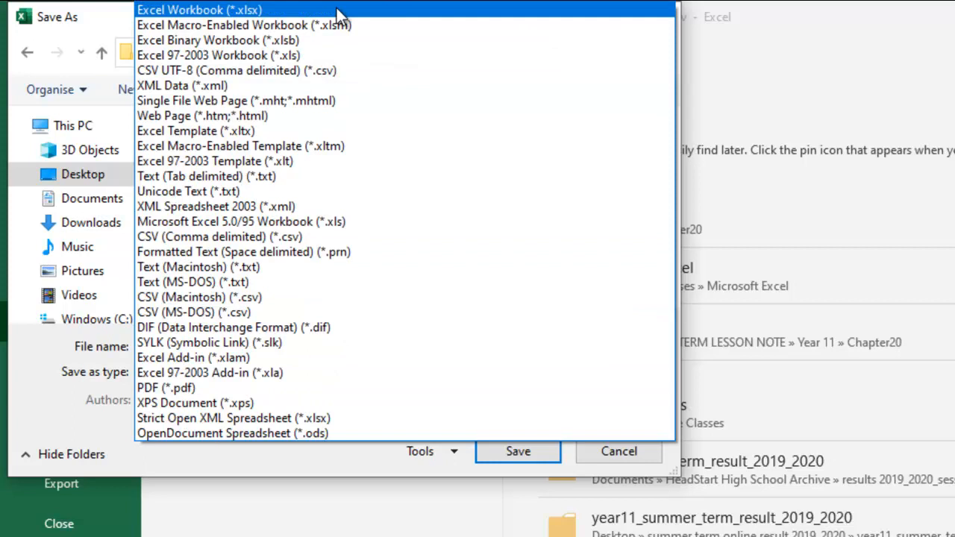
Save the jobs data as an Excel Workbook named task 20l.xlsx.
{"action": "left_click", "coordinate": [197, 9]}
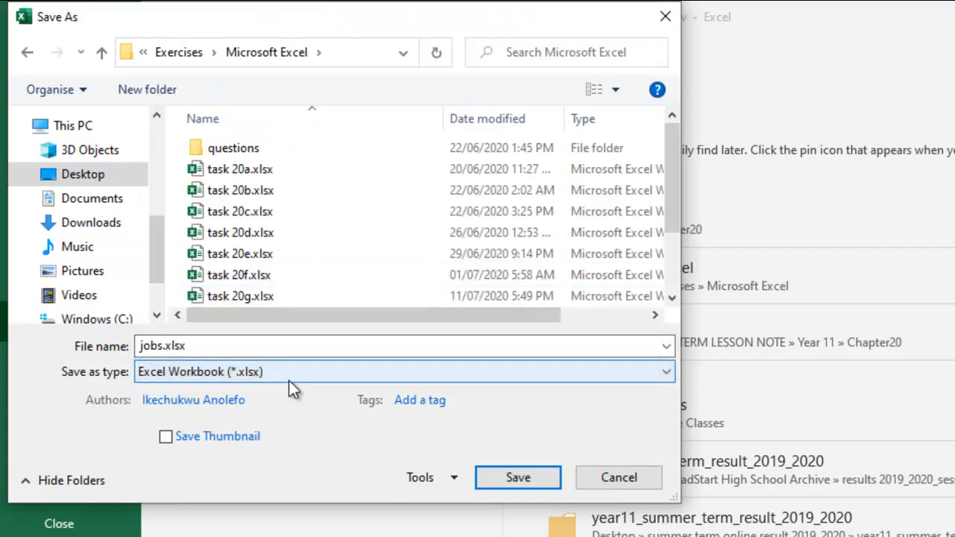
{"action": "mouse_move", "coordinate": [329, 374]}
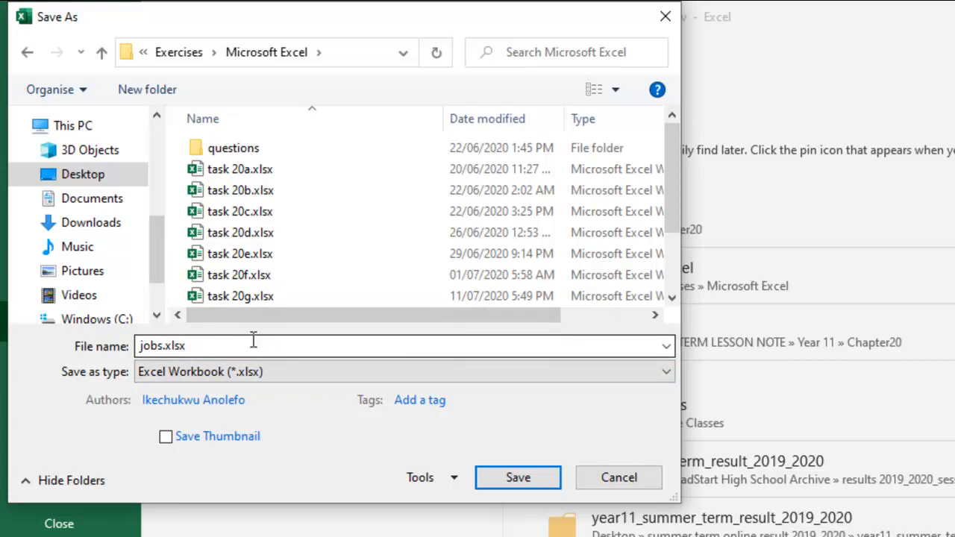
{"action": "type", "text": "t"}
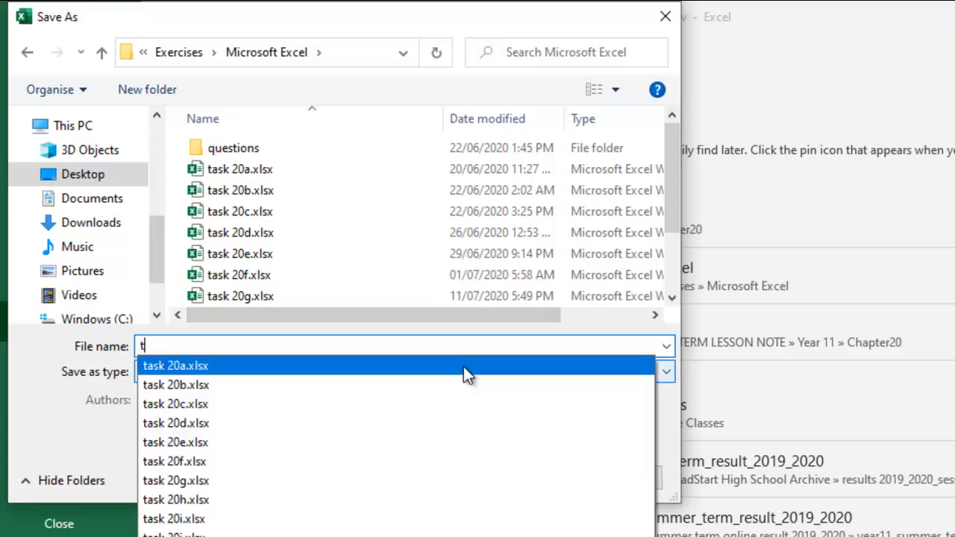
{"action": "type", "text": "ask 20l"}
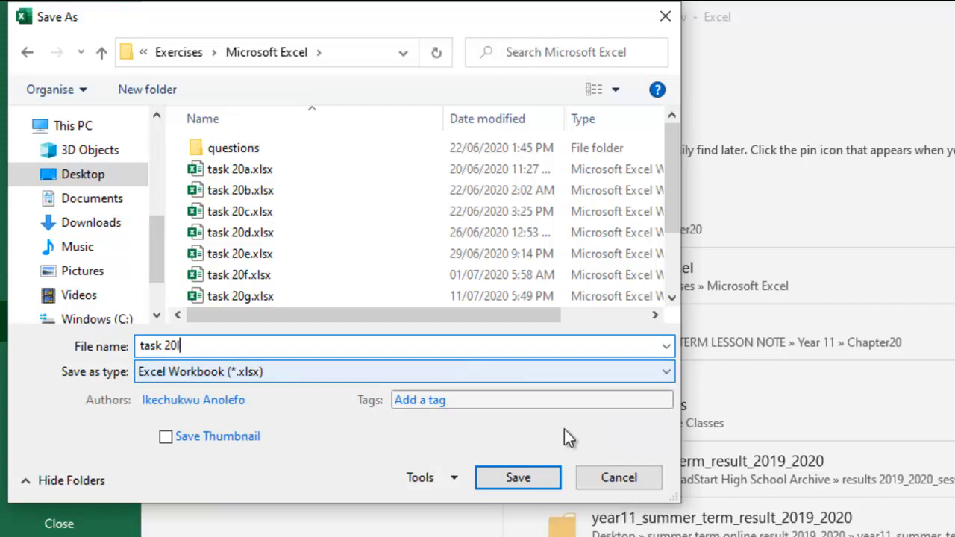
{"action": "left_click", "coordinate": [516, 478]}
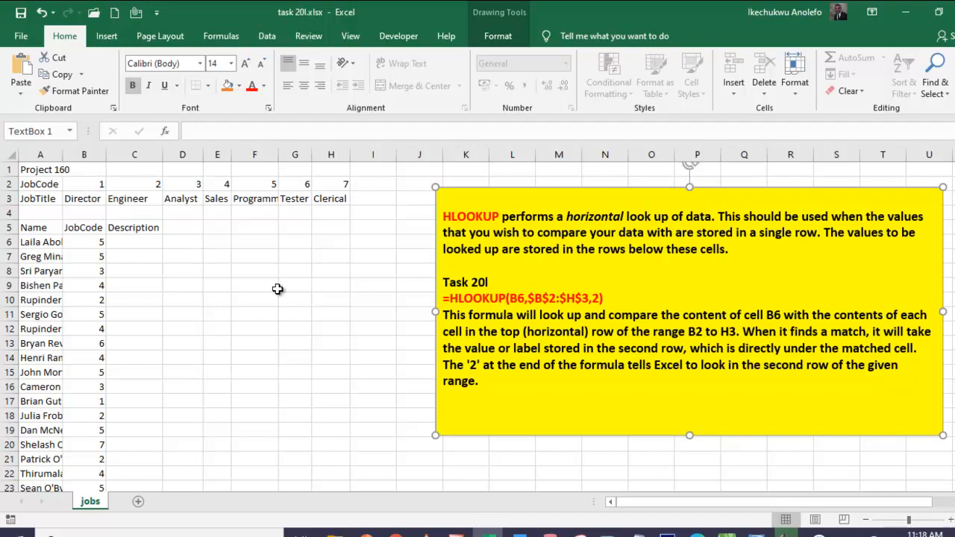
{"action": "mouse_move", "coordinate": [201, 298]}
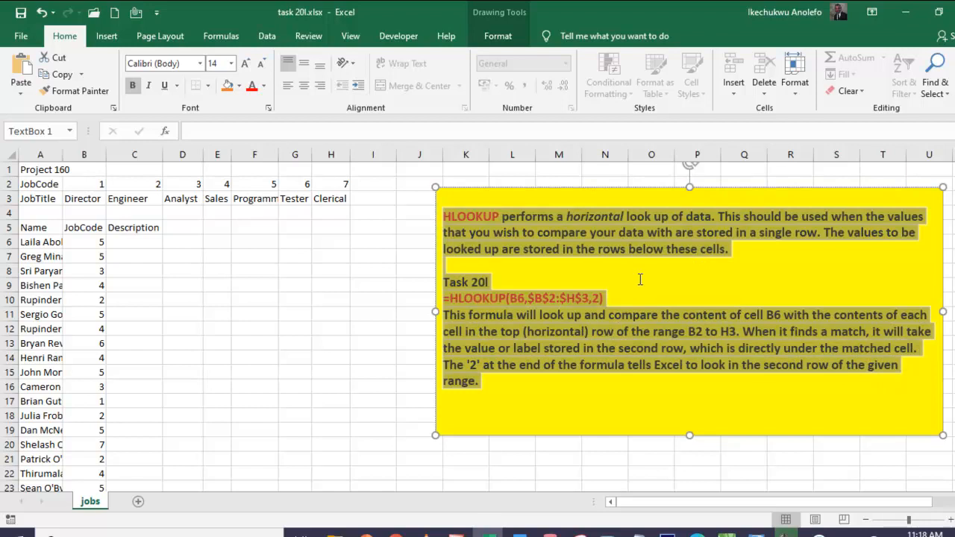
{"action": "left_click", "coordinate": [134, 242]}
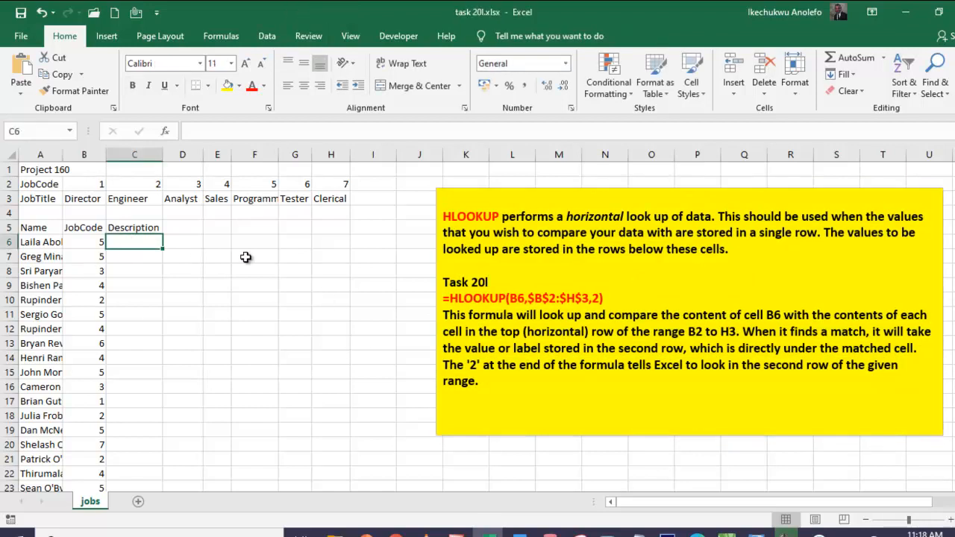
{"action": "type", "text": "=h"}
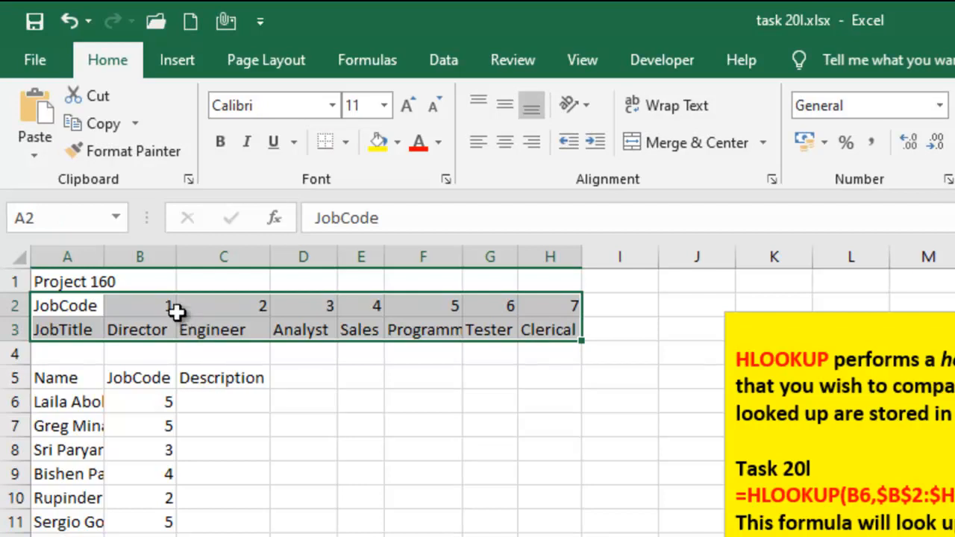
{"action": "left_click", "coordinate": [222, 402]}
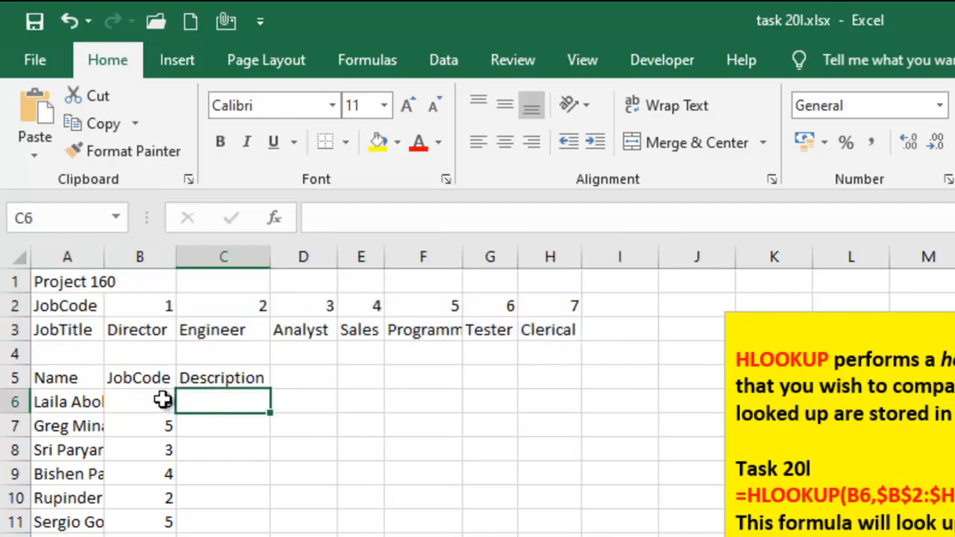
{"action": "left_click", "coordinate": [141, 401]}
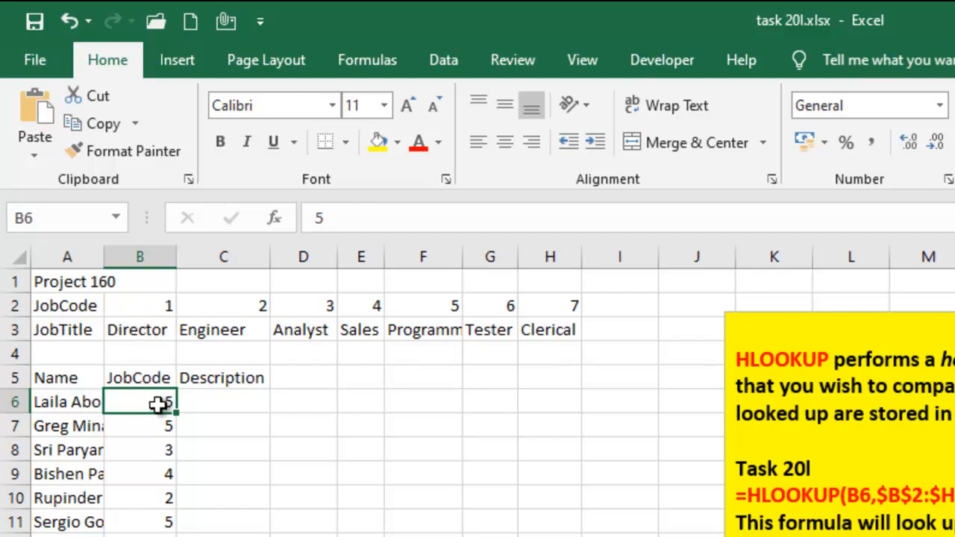
{"action": "mouse_move", "coordinate": [412, 304]}
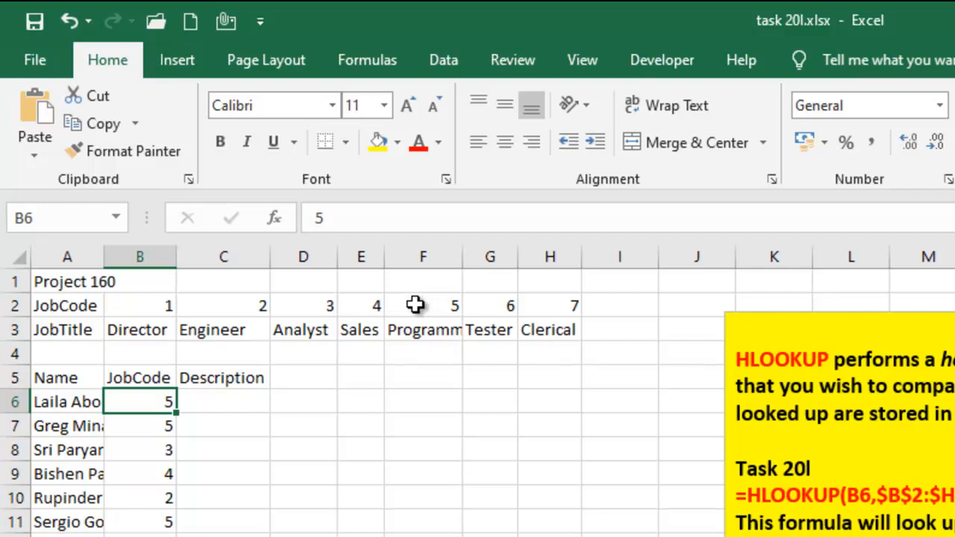
{"action": "left_click", "coordinate": [415, 304]}
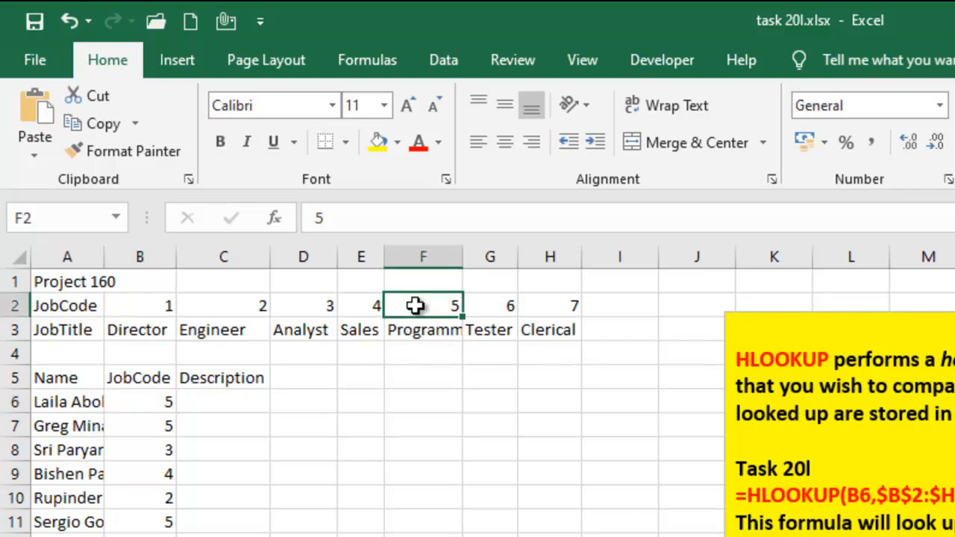
{"action": "left_click", "coordinate": [424, 329]}
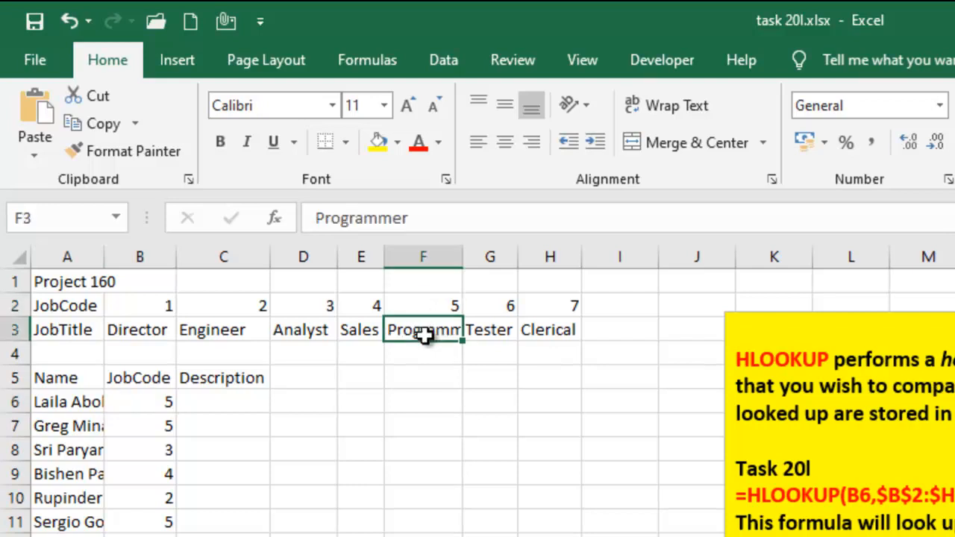
{"action": "left_click", "coordinate": [224, 402]}
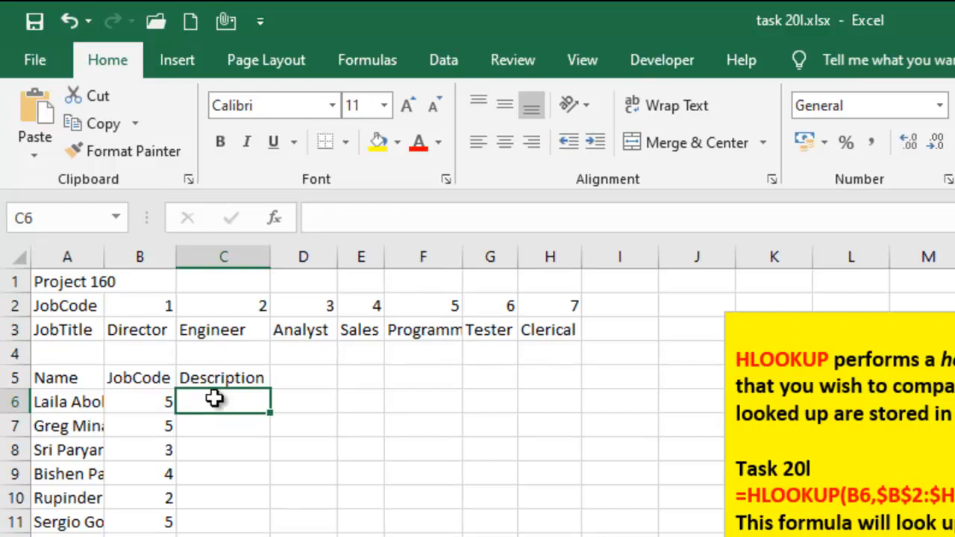
Begin =HLOOKUP( in C6 with the job code in B6 as lookup value.
{"action": "type", "text": "="}
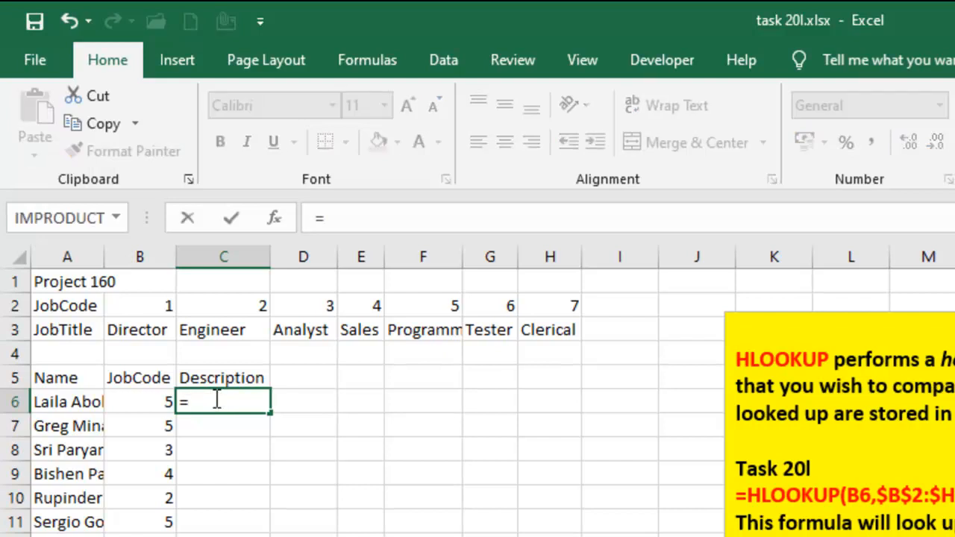
{"action": "type", "text": "hlo"}
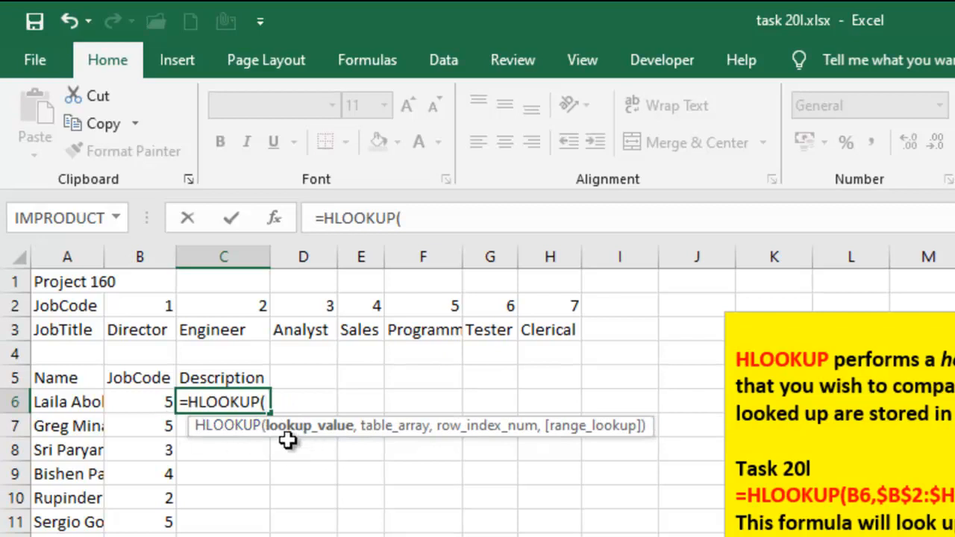
{"action": "mouse_move", "coordinate": [295, 434]}
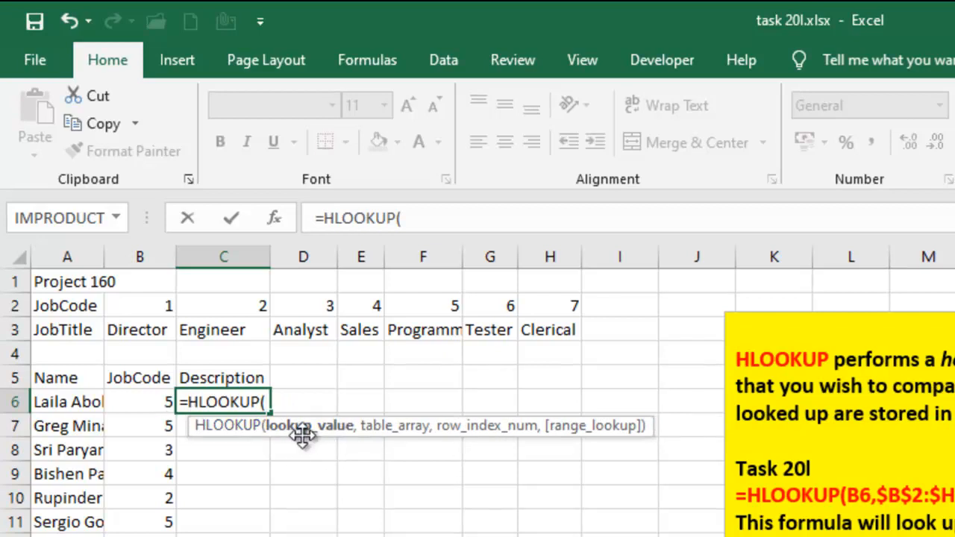
{"action": "mouse_move", "coordinate": [296, 442]}
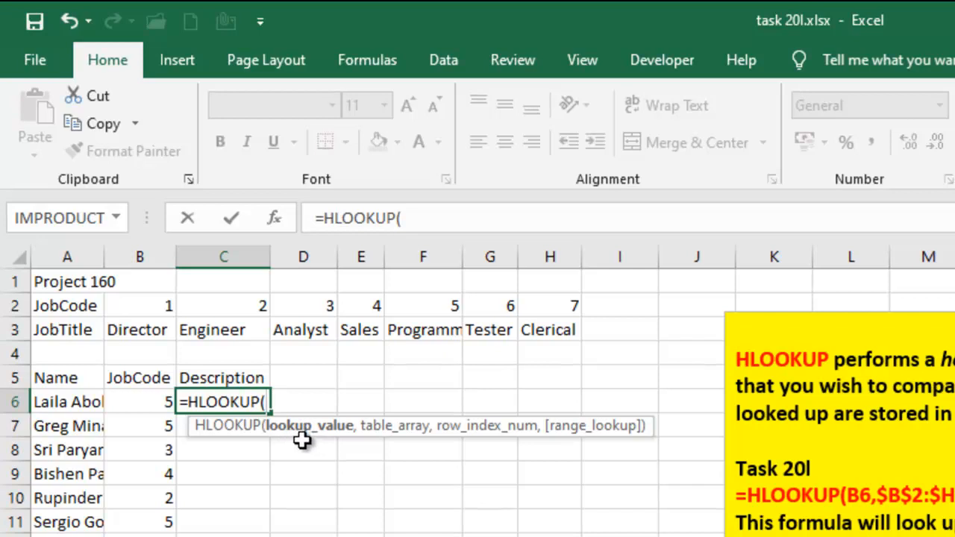
{"action": "left_click", "coordinate": [141, 402]}
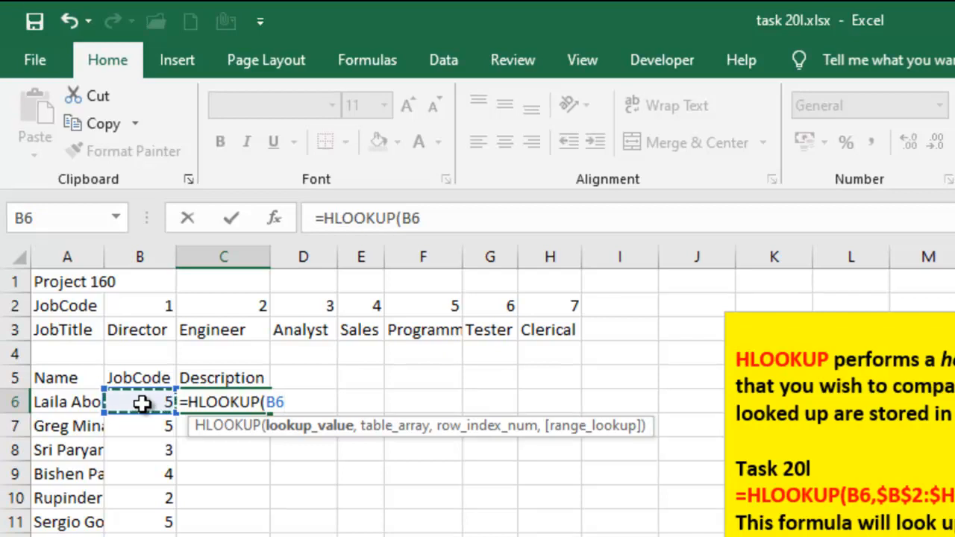
{"action": "type", "text": ","}
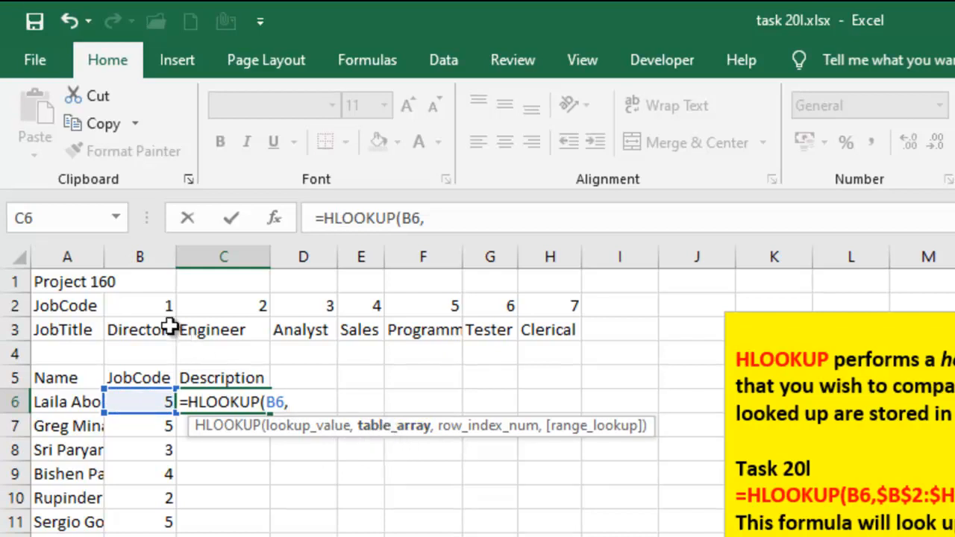
Select the code-and-title table B2:H3 as the lookup range, made absolute as $B$2:$H$3.
{"action": "left_click", "coordinate": [140, 304]}
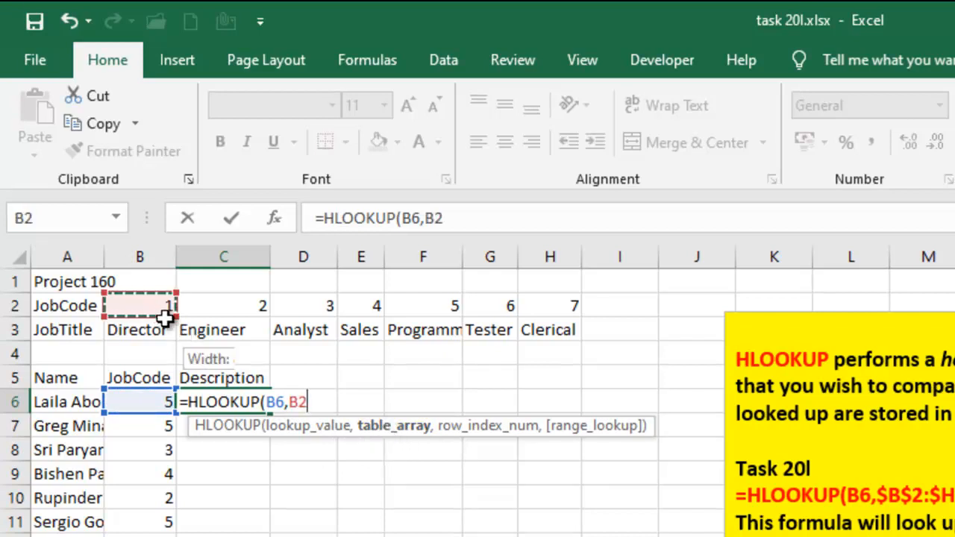
{"action": "left_click_drag", "start_coordinate": [140, 304], "coordinate": [361, 330]}
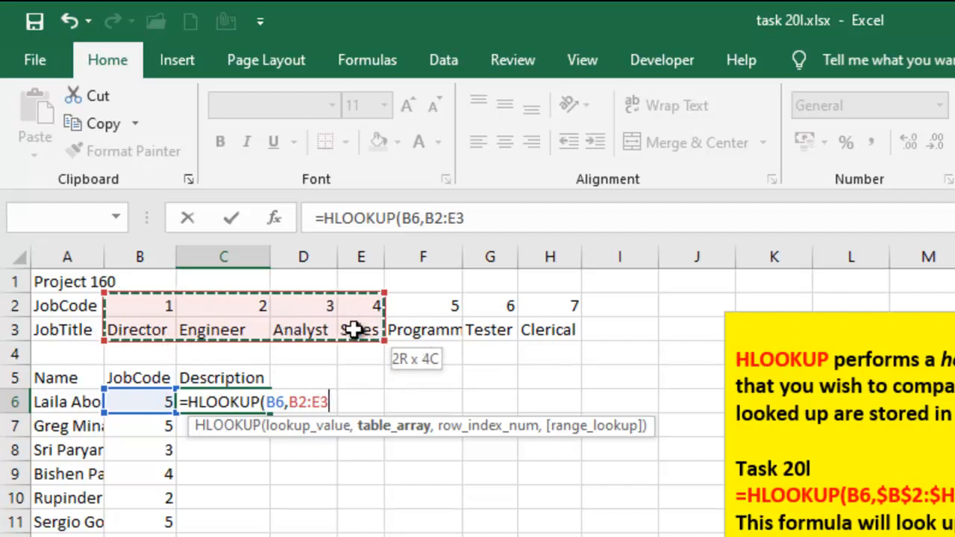
{"action": "left_click_drag", "start_coordinate": [355, 330], "coordinate": [571, 329]}
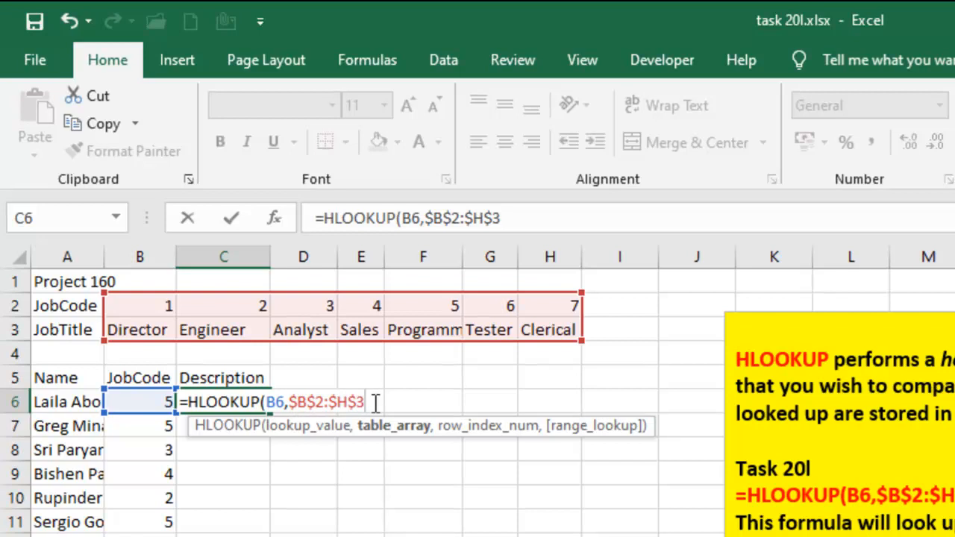
Finish the formula as =HLOOKUP(B6,$B$2:$H$3,2) so C6 shows Programmer.
{"action": "type", "text": ",2"}
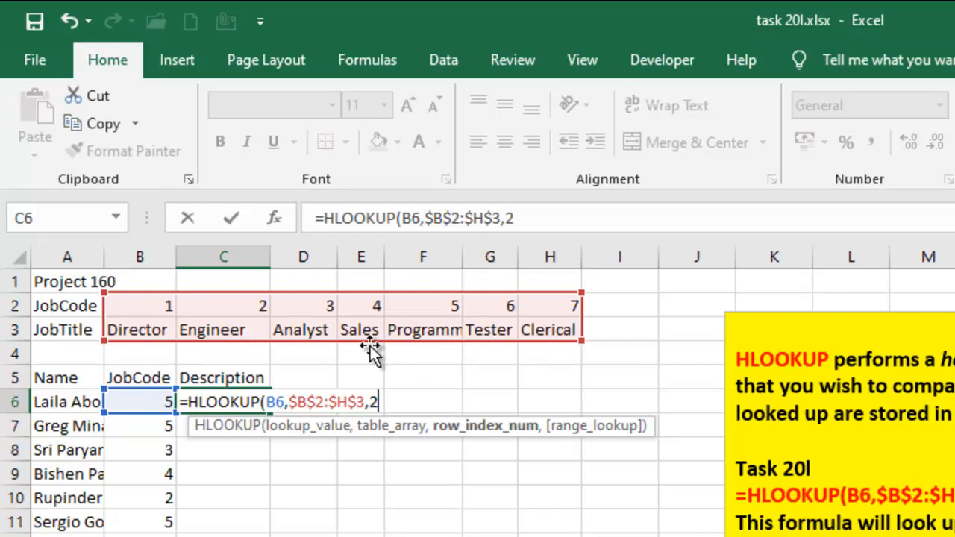
{"action": "mouse_move", "coordinate": [161, 337]}
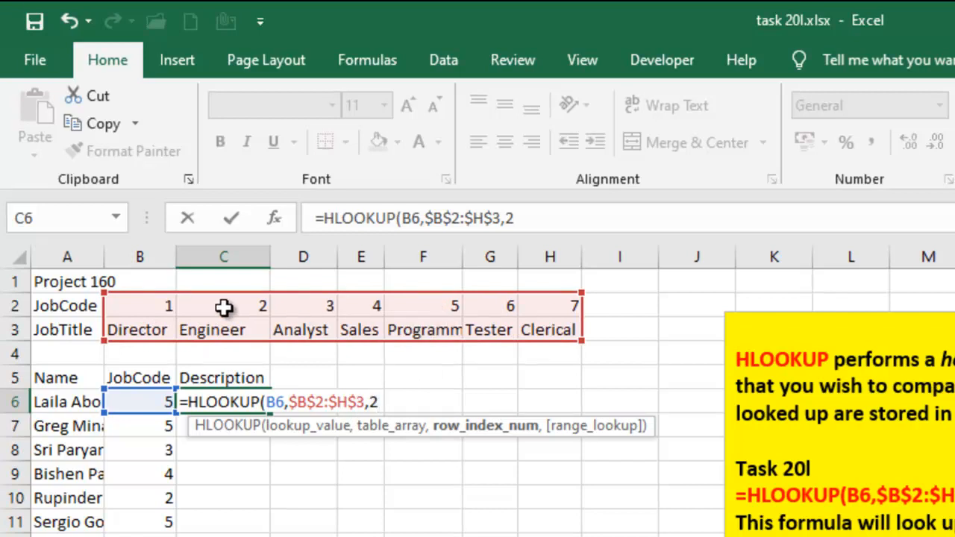
{"action": "mouse_move", "coordinate": [224, 331]}
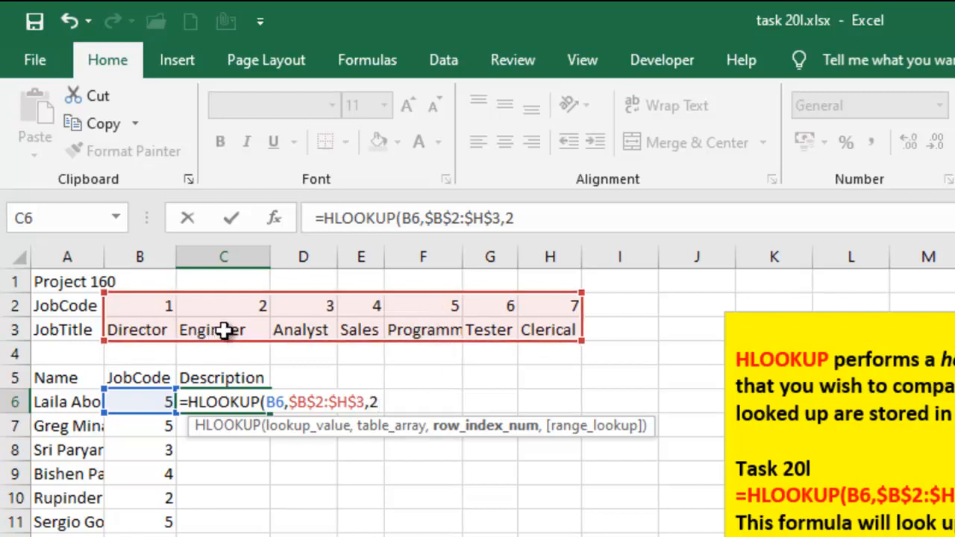
{"action": "mouse_move", "coordinate": [310, 330]}
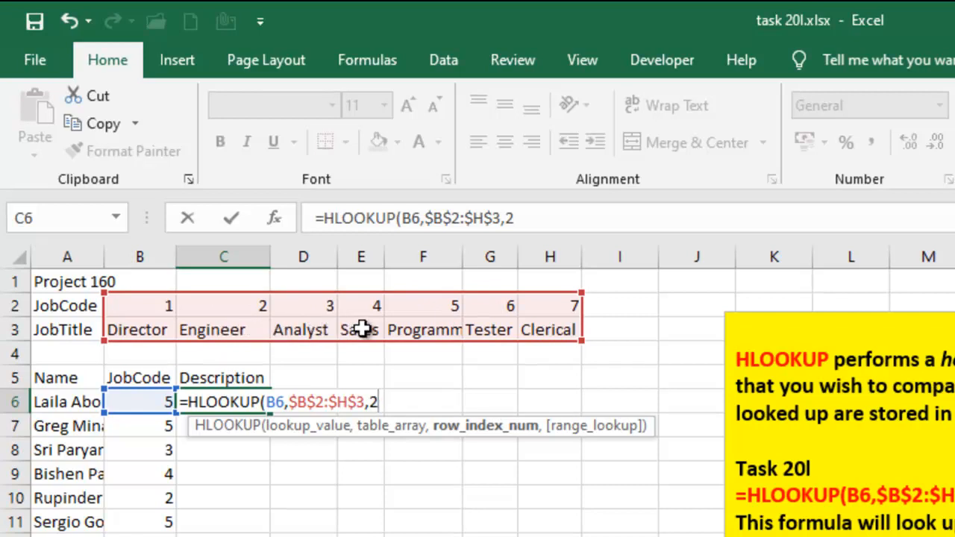
{"action": "mouse_move", "coordinate": [388, 400]}
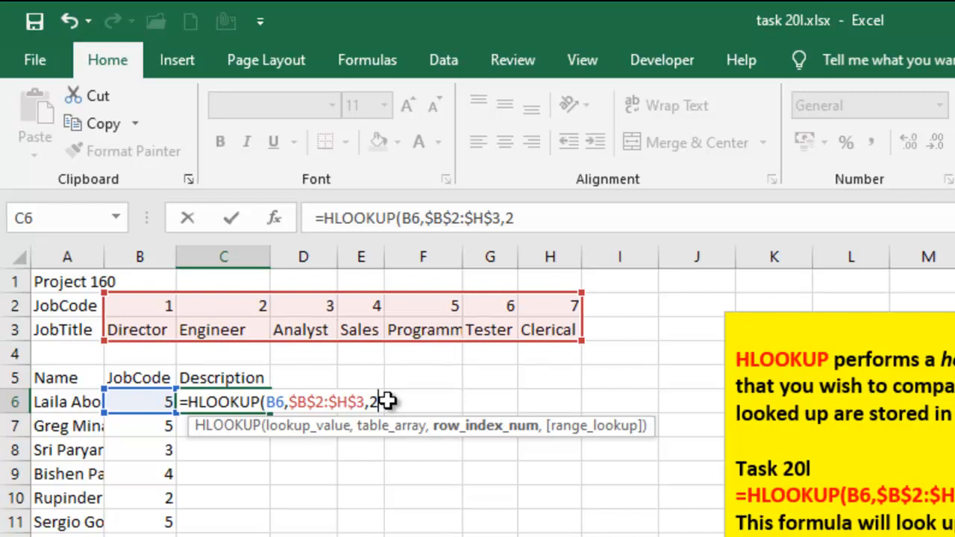
{"action": "type", "text": ")"}
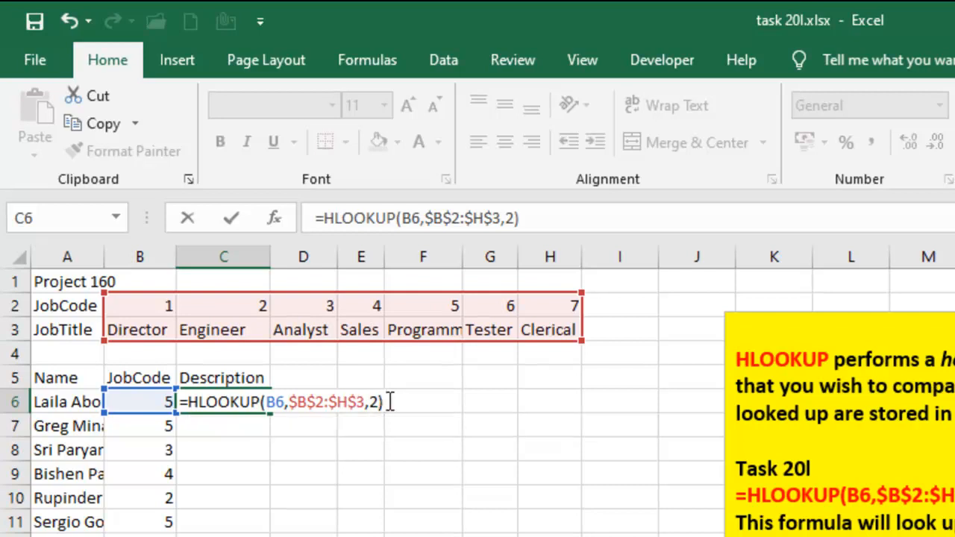
{"action": "key", "text": "Enter"}
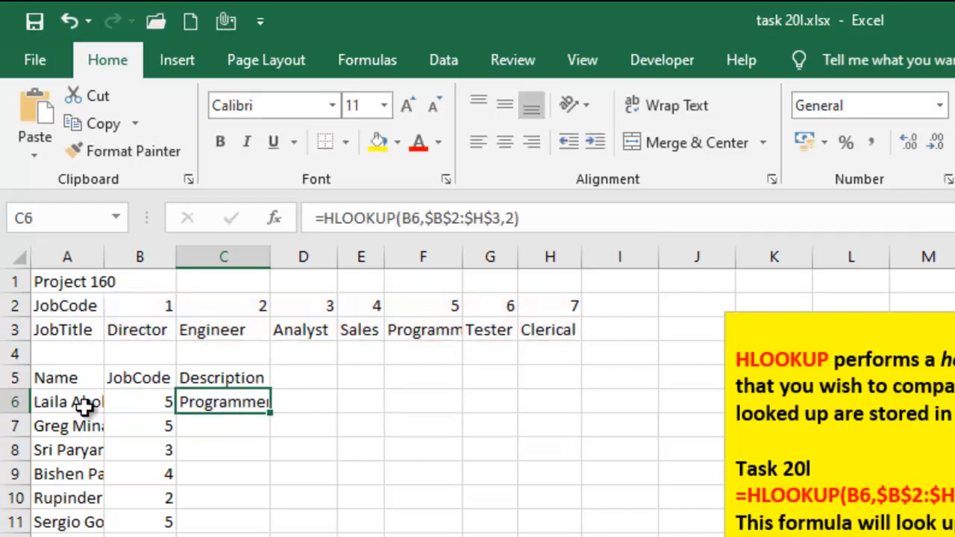
{"action": "left_click", "coordinate": [139, 401]}
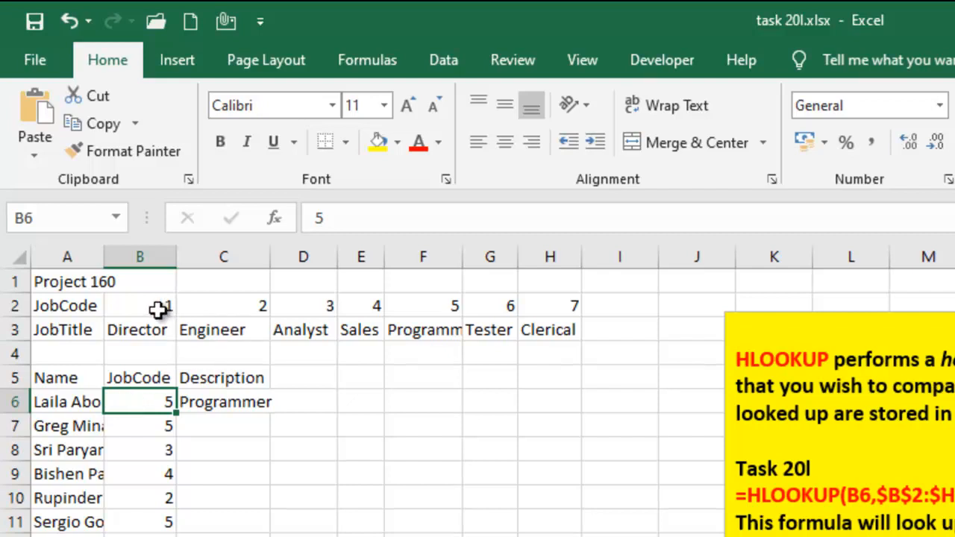
{"action": "left_click", "coordinate": [424, 304]}
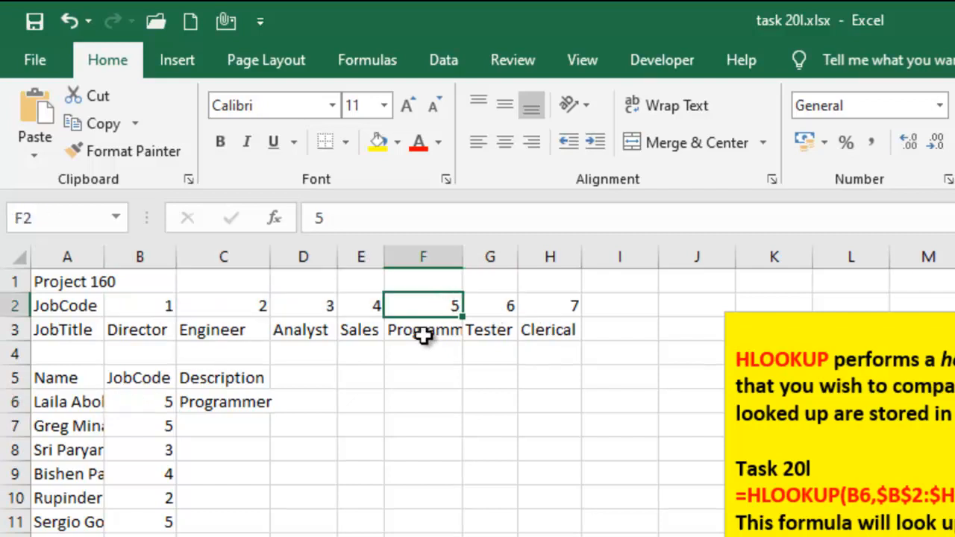
{"action": "left_click", "coordinate": [424, 329]}
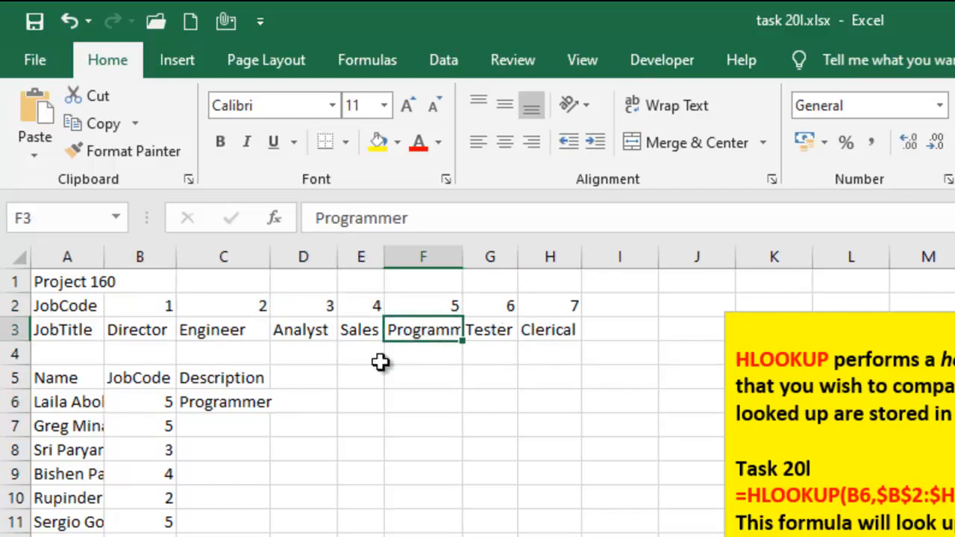
{"action": "left_click", "coordinate": [224, 403]}
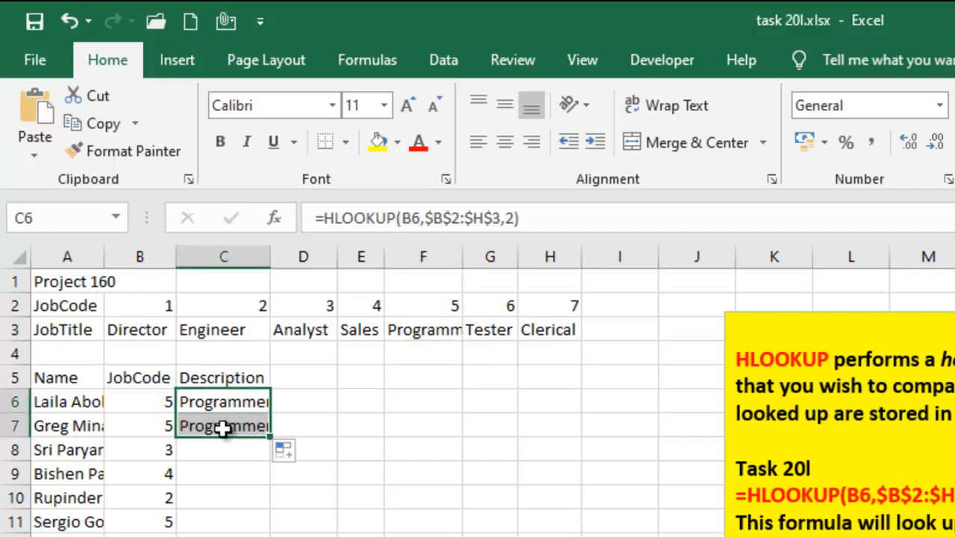
Fill the lookup formula down to C8 and confirm code 3 maps to Analyst.
{"action": "left_click_drag", "start_coordinate": [223, 426], "coordinate": [236, 450]}
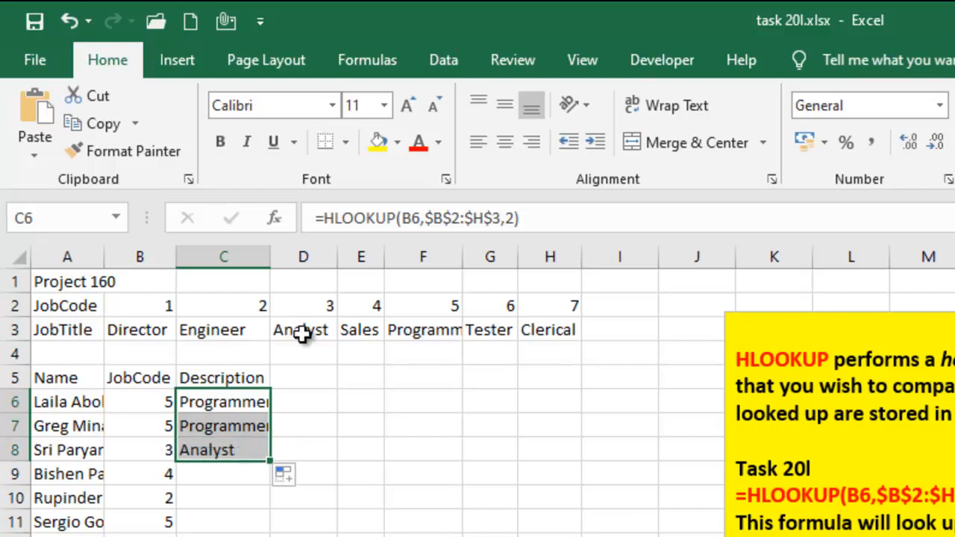
{"action": "left_click", "coordinate": [140, 451]}
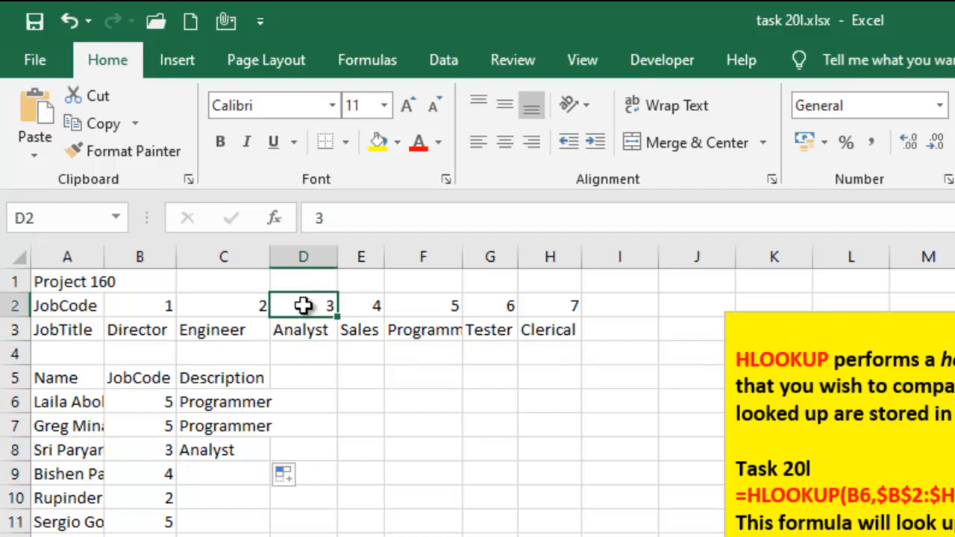
{"action": "left_click", "coordinate": [302, 330]}
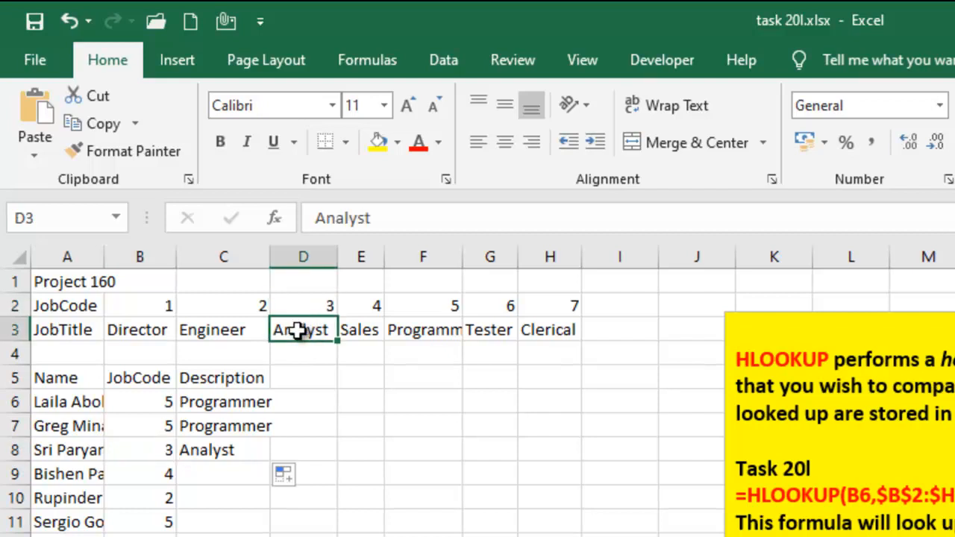
{"action": "mouse_move", "coordinate": [301, 327]}
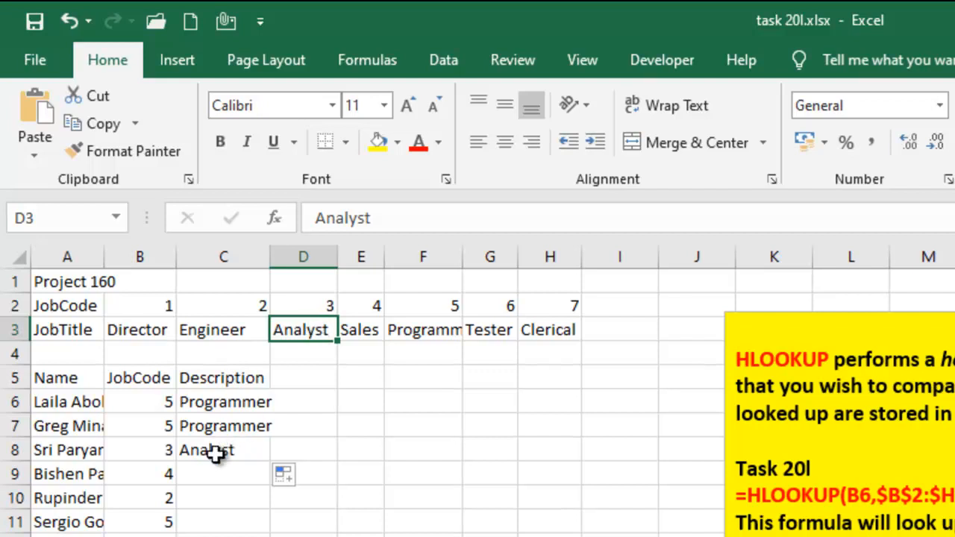
{"action": "mouse_move", "coordinate": [239, 448]}
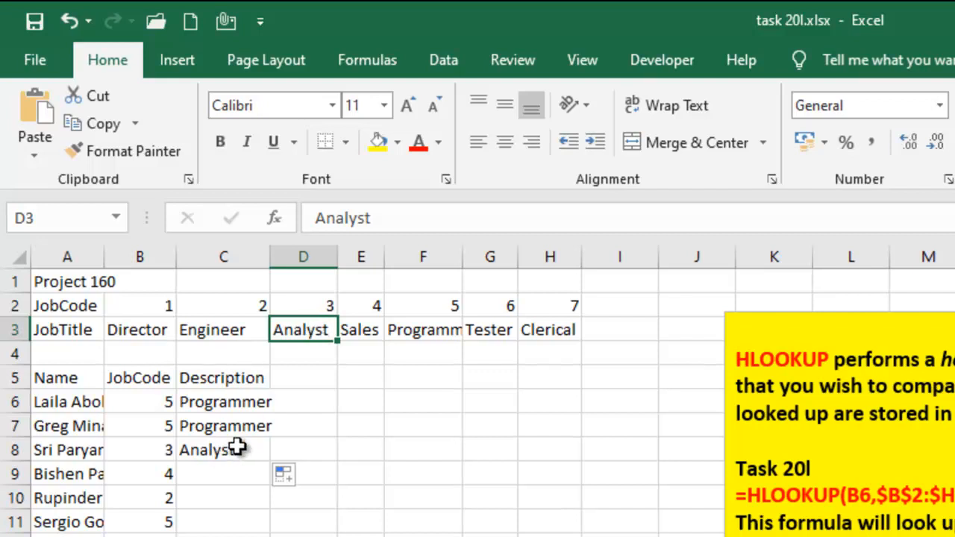
{"action": "mouse_move", "coordinate": [239, 401]}
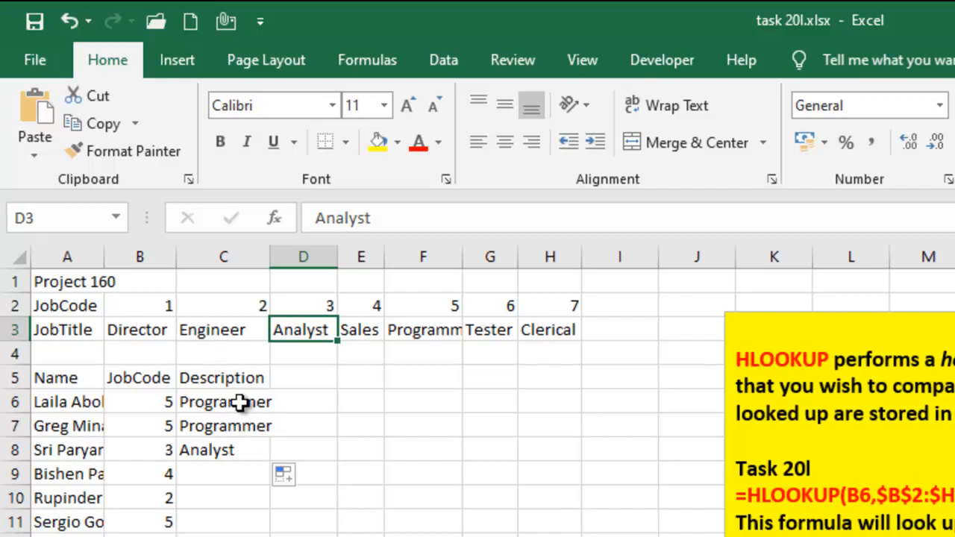
{"action": "left_click", "coordinate": [224, 401]}
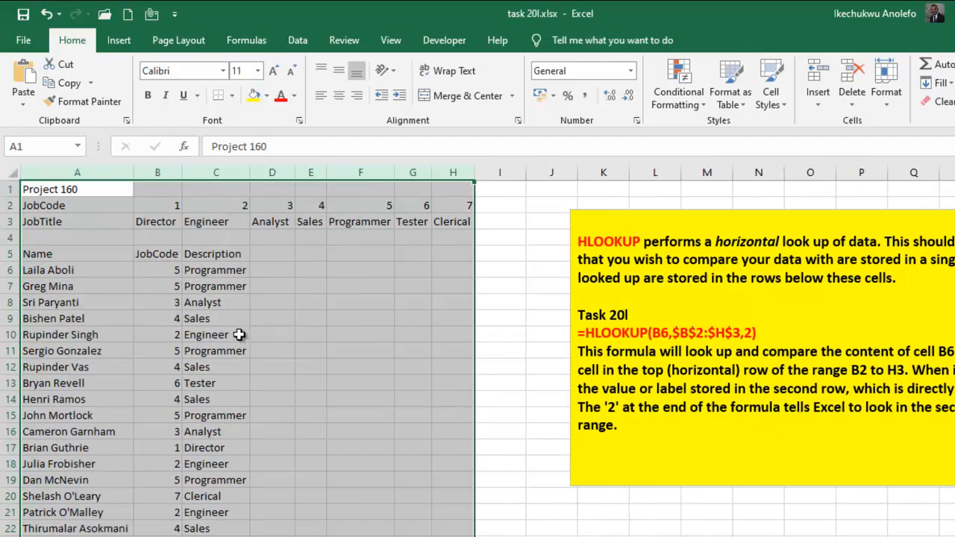
Scroll down to review job titles filled for every employee to row 28.
{"action": "scroll", "scroll_direction": "down", "scroll_amount": 3}
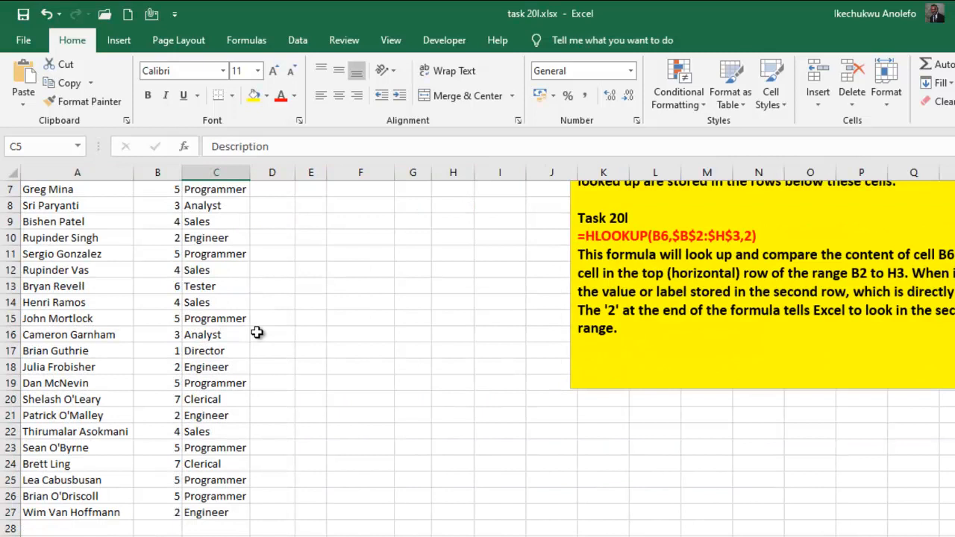